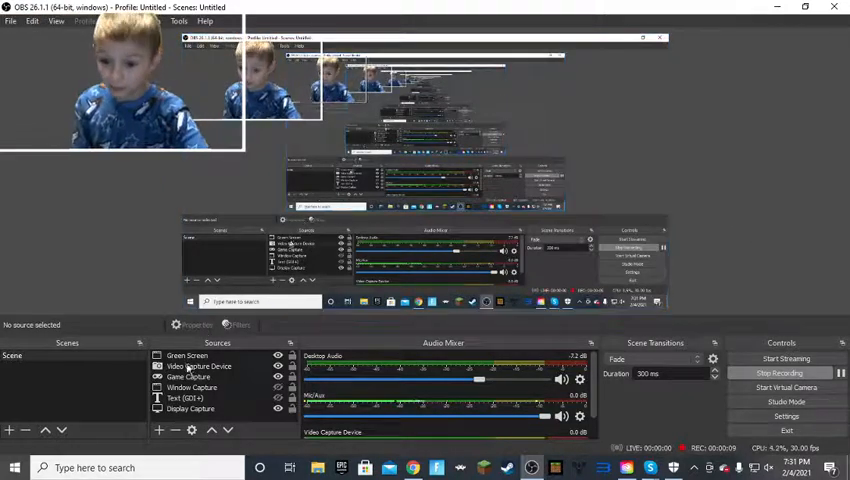
- Select the Video Capture Device, Display Capture and Green Screen sources, hiding the webcam picture from the preview
{"action": "left_click", "coordinate": [200, 366]}
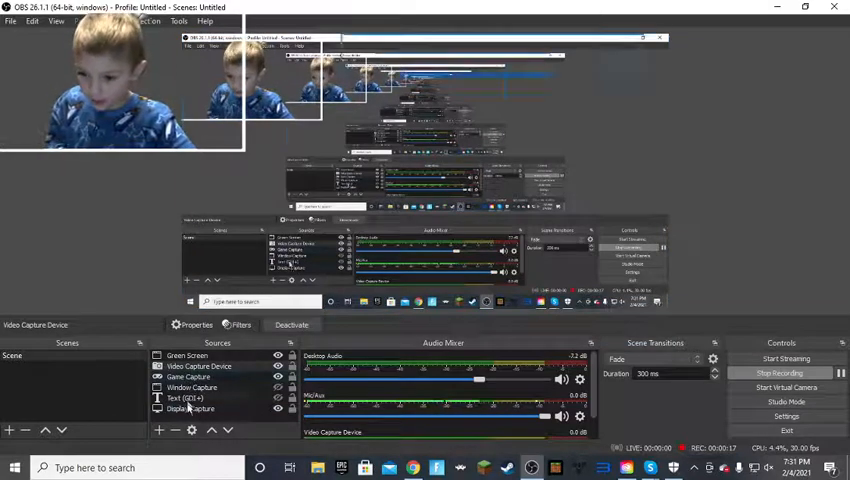
{"action": "left_click", "coordinate": [192, 388]}
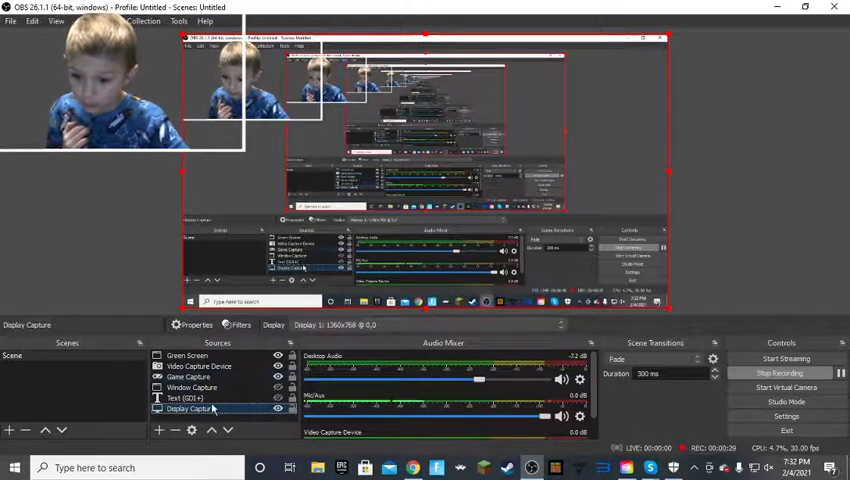
{"action": "left_click", "coordinate": [188, 356]}
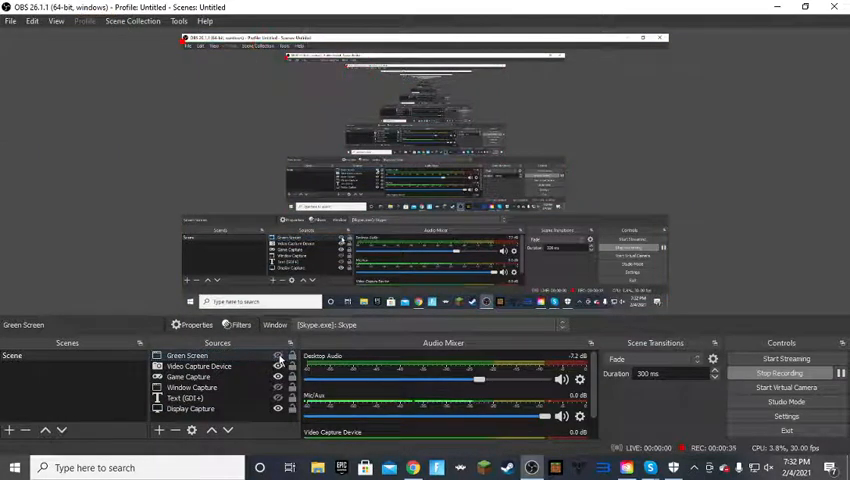
{"action": "left_click", "coordinate": [200, 366]}
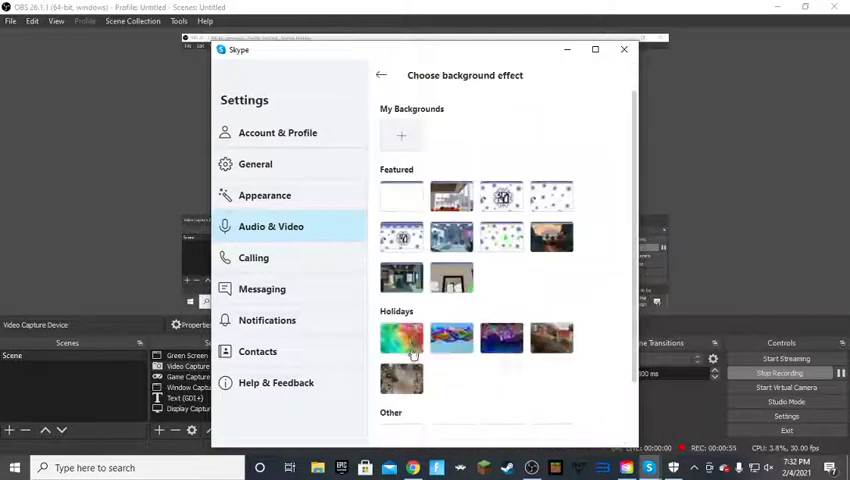
- Start adding a custom background image, cancel it, view Account & Profile, and leave Skype settings
{"action": "left_click", "coordinate": [400, 136]}
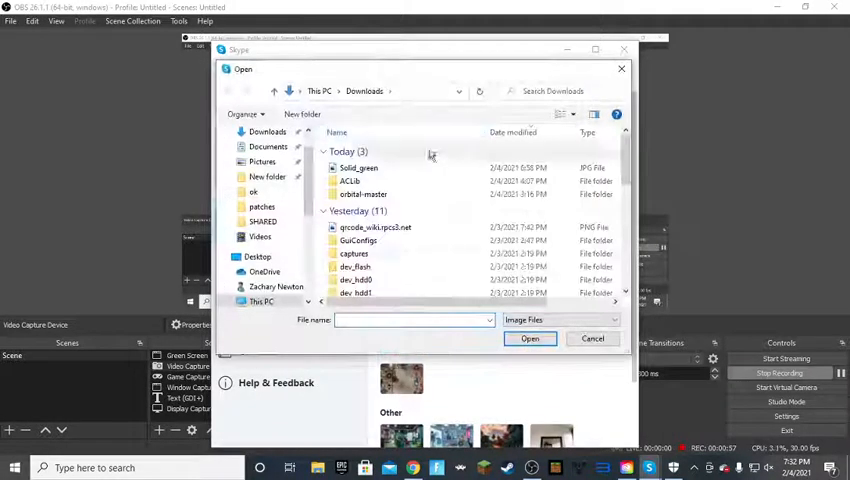
{"action": "left_click", "coordinate": [592, 338]}
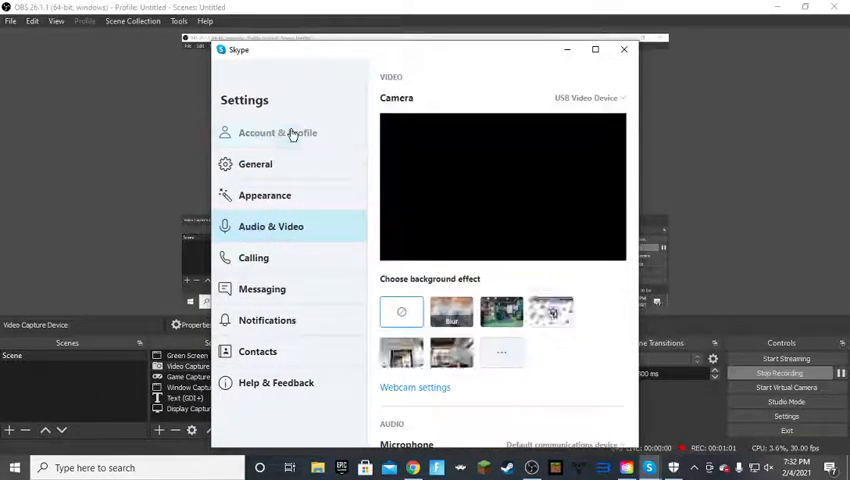
{"action": "left_click", "coordinate": [276, 132]}
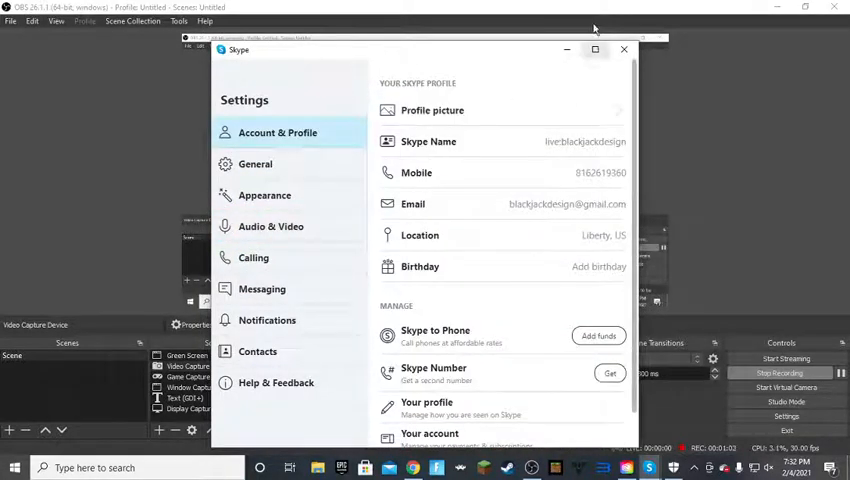
{"action": "left_click", "coordinate": [432, 110]}
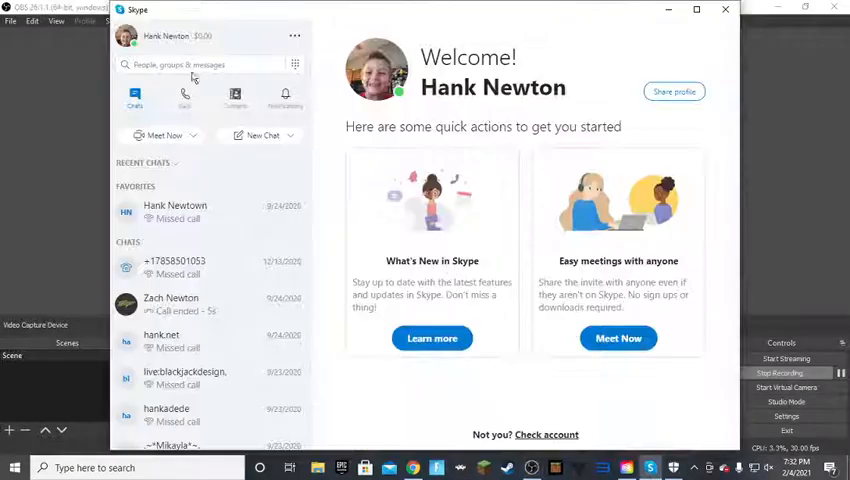
- In Skype Appearance settings try orange and purple theme colours, then return to blue
{"action": "left_click", "coordinate": [296, 36]}
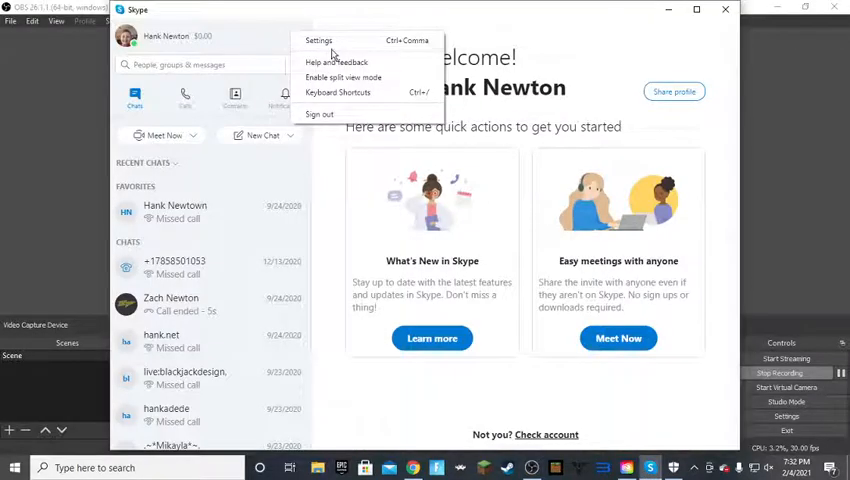
{"action": "left_click", "coordinate": [318, 40]}
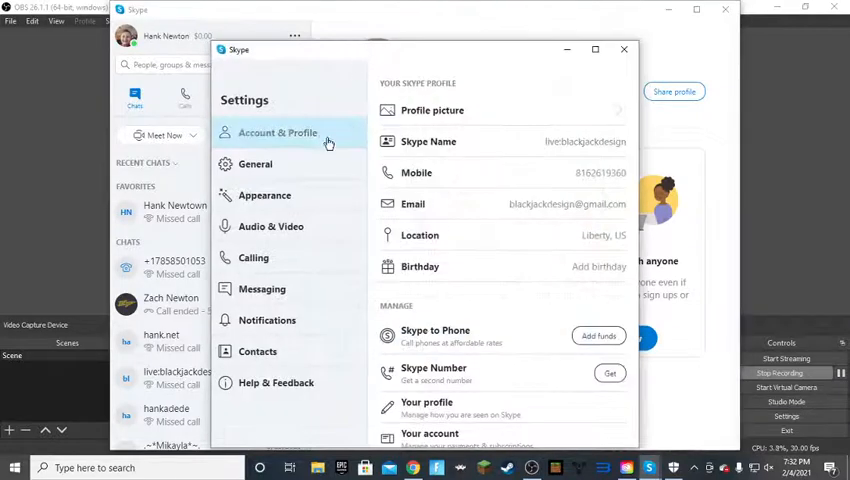
{"action": "left_click", "coordinate": [256, 164]}
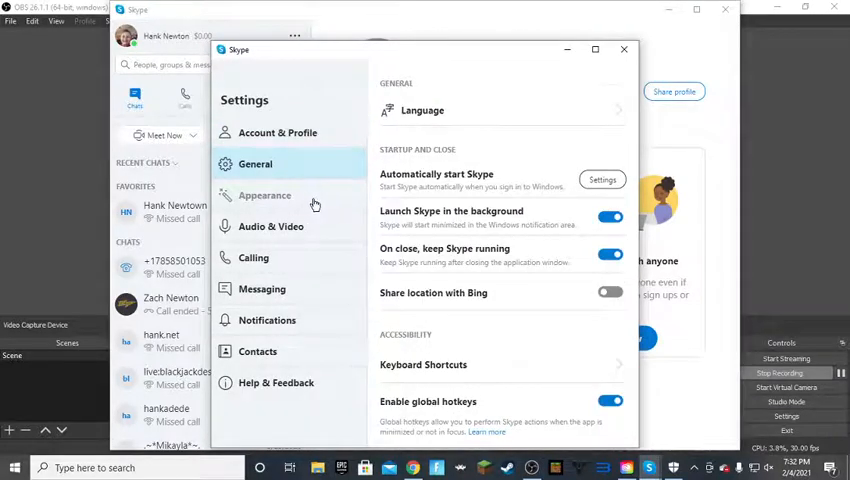
{"action": "left_click", "coordinate": [264, 196]}
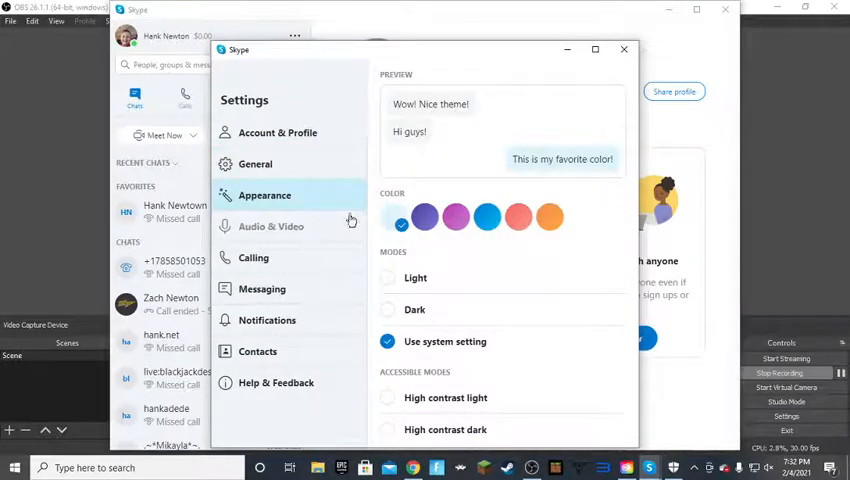
{"action": "left_click", "coordinate": [548, 216]}
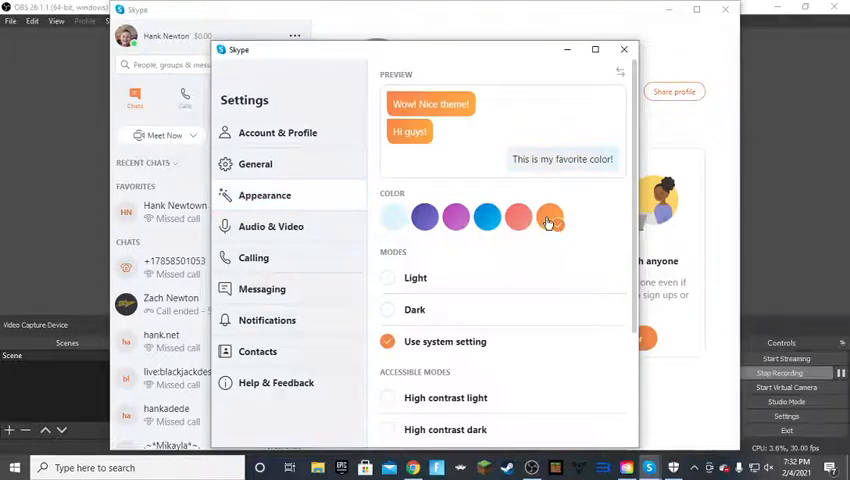
{"action": "left_click", "coordinate": [488, 216]}
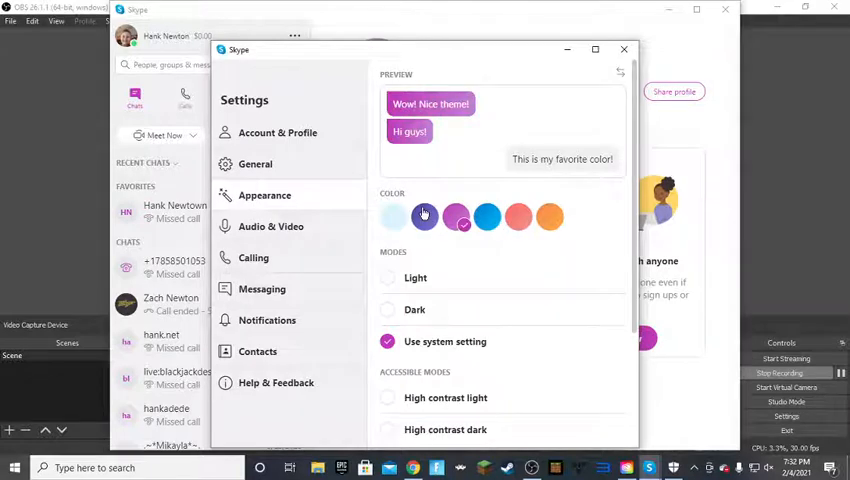
{"action": "left_click", "coordinate": [400, 216]}
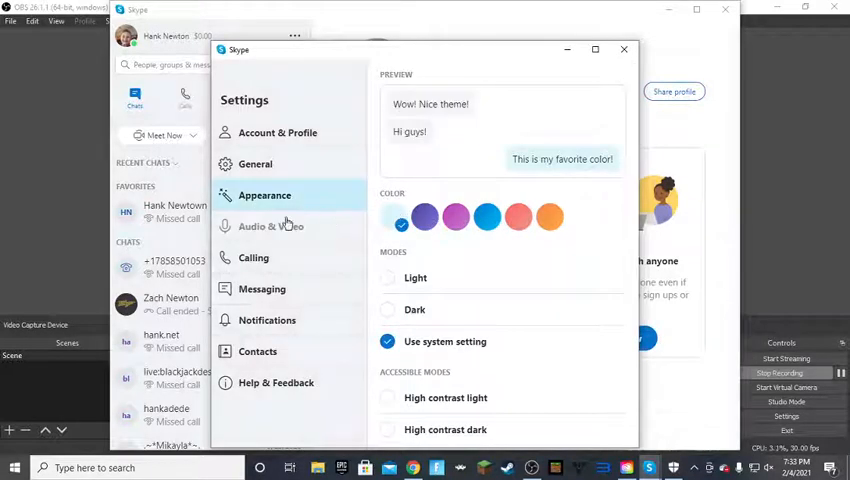
- From Audio & Video start adding a custom background image, then switch to the web browser
{"action": "left_click", "coordinate": [270, 226]}
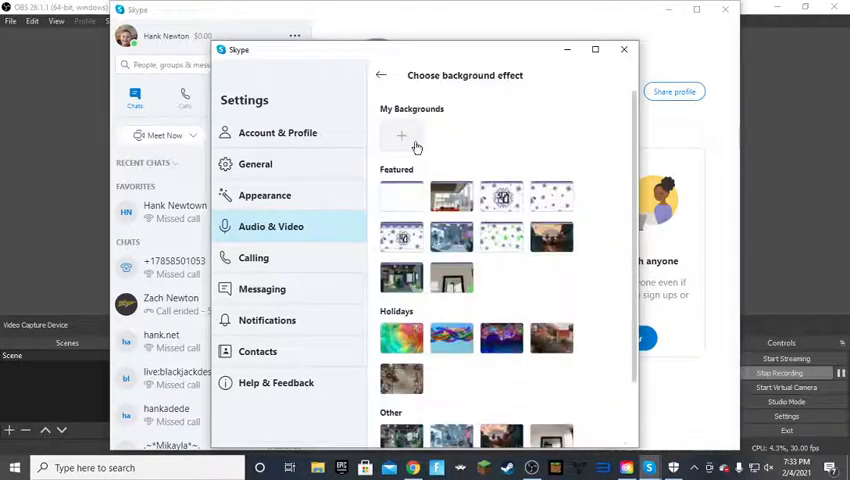
{"action": "left_click", "coordinate": [400, 136]}
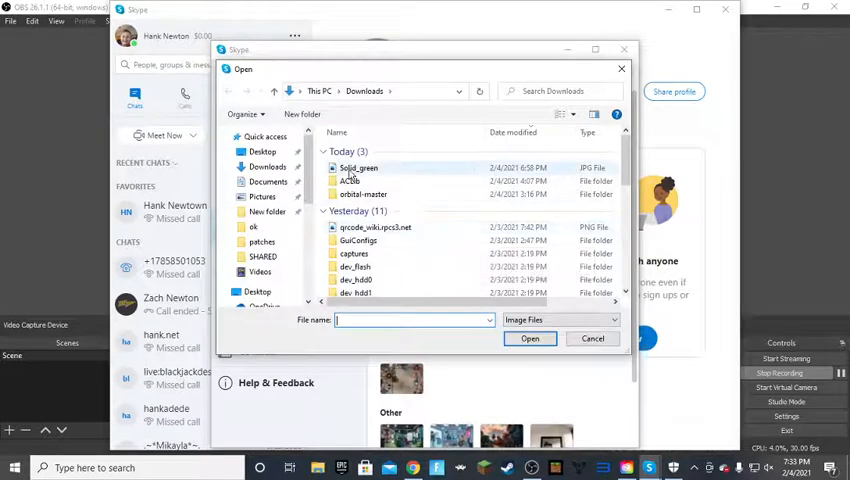
{"action": "left_click", "coordinate": [358, 168]}
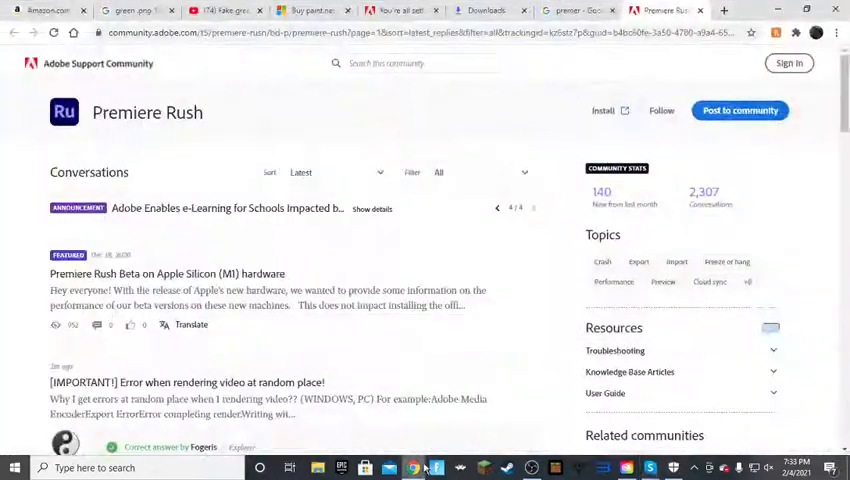
- Search Google Images for 'green .png 100x100' and preview the solid green Wikimedia image
{"action": "left_click", "coordinate": [724, 10]}
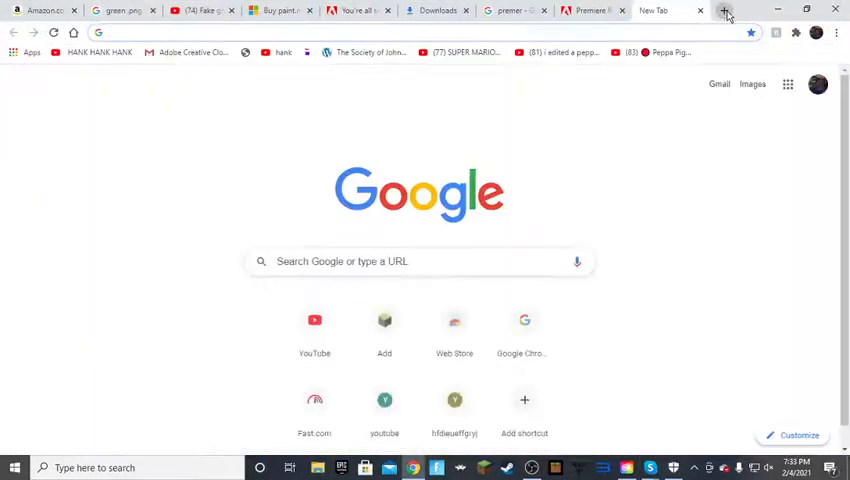
{"action": "type", "text": "green .png 100x100'"}
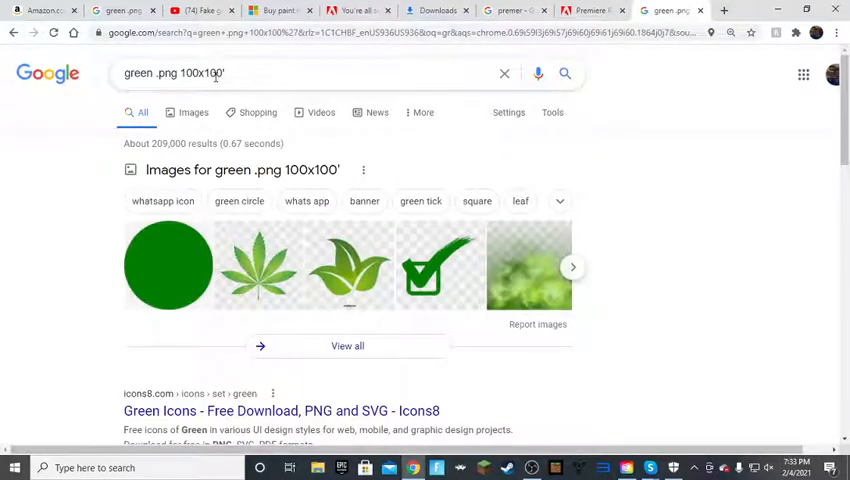
{"action": "left_click", "coordinate": [326, 72]}
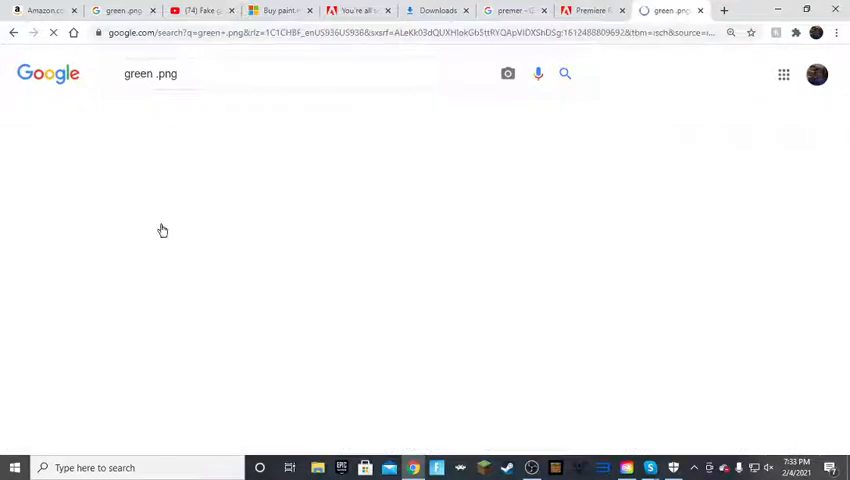
{"action": "left_click", "coordinate": [82, 170]}
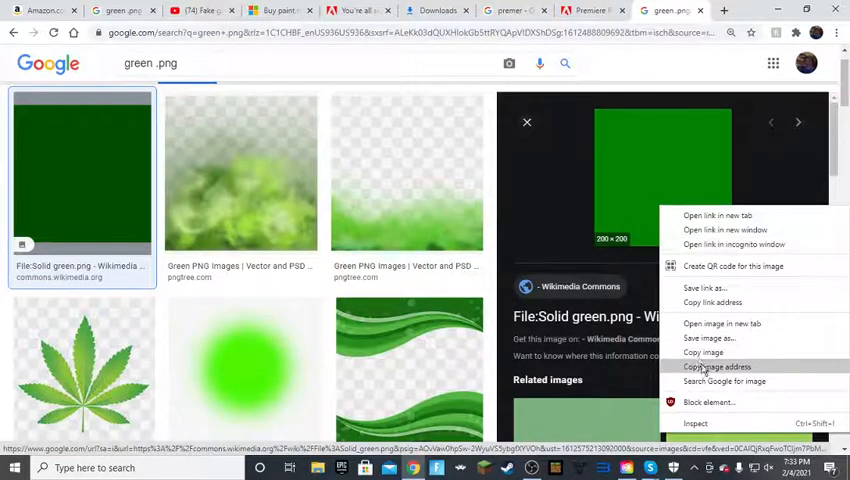
- Save the solid green image to the Downloads folder
{"action": "left_click", "coordinate": [708, 336]}
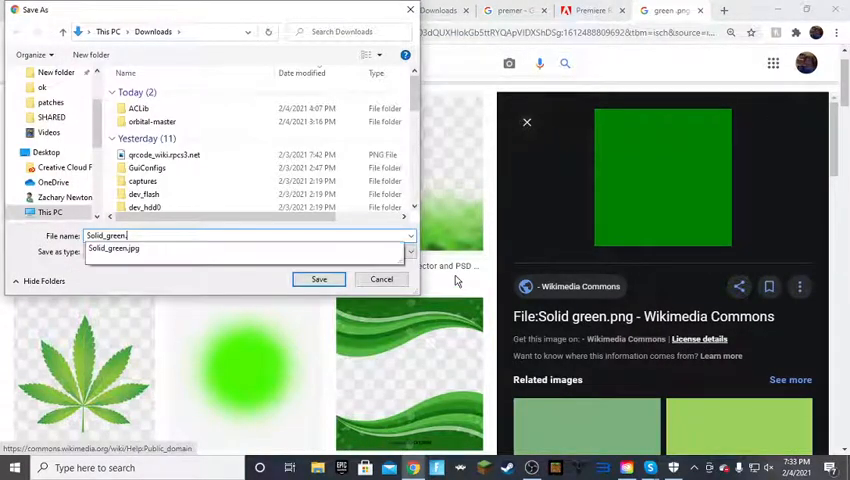
{"action": "type", "text": "jpg"}
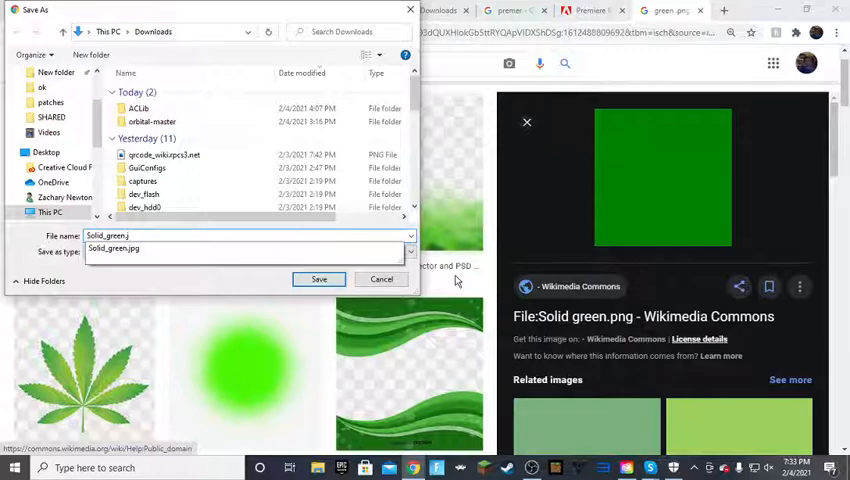
{"action": "left_click", "coordinate": [244, 252]}
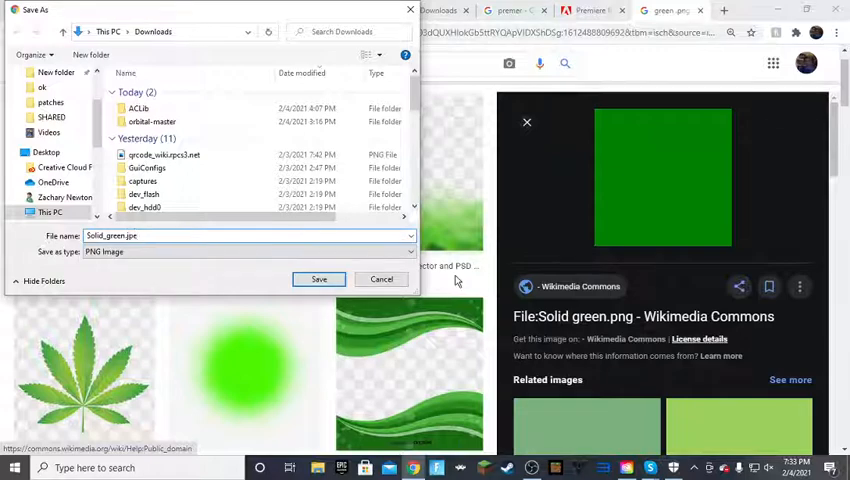
{"action": "left_click", "coordinate": [318, 280]}
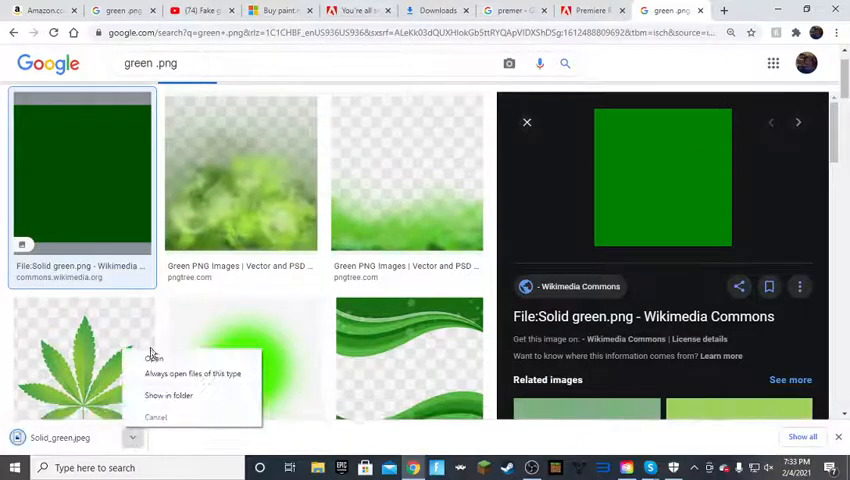
- Save the large green image again as Solid_green.png, replacing the existing file
{"action": "right_click", "coordinate": [664, 176]}
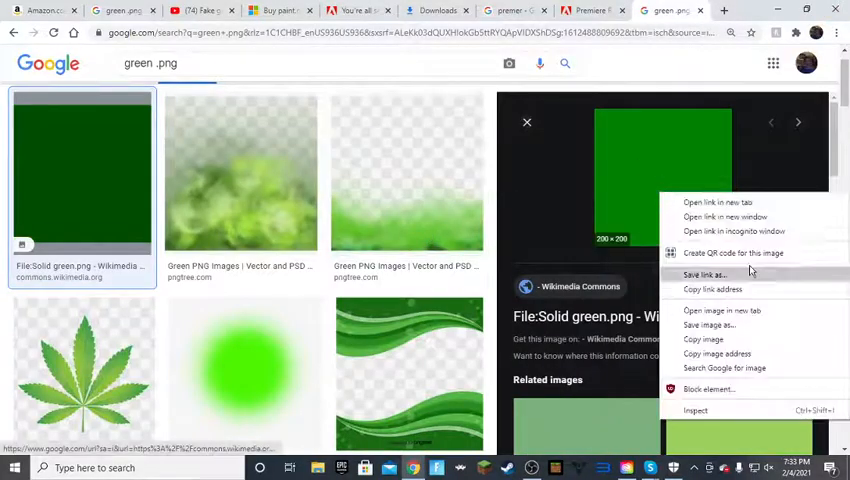
{"action": "left_click", "coordinate": [704, 274]}
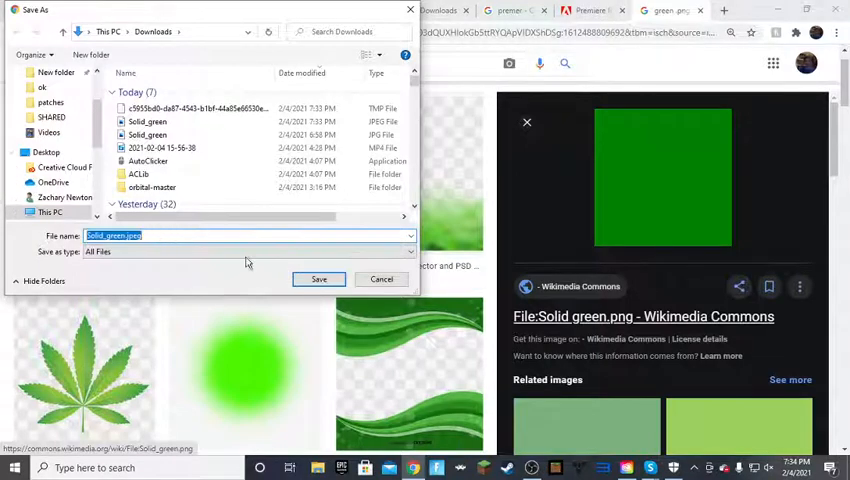
{"action": "left_click", "coordinate": [318, 280]}
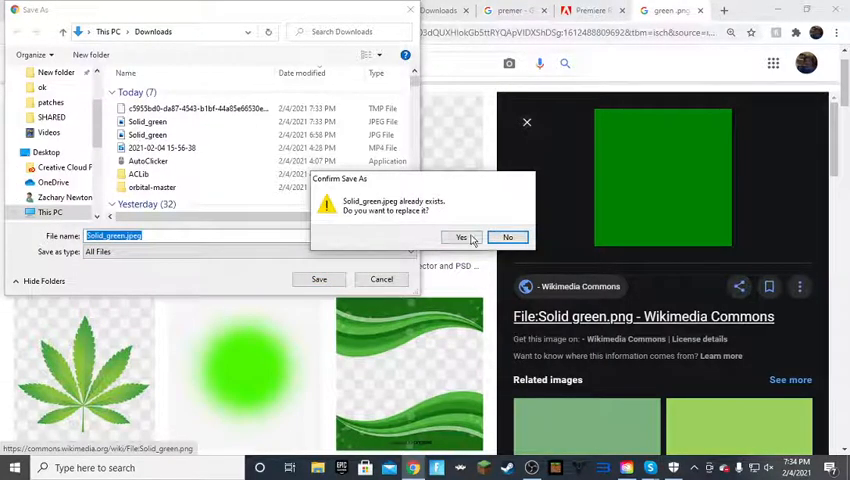
{"action": "left_click", "coordinate": [462, 236]}
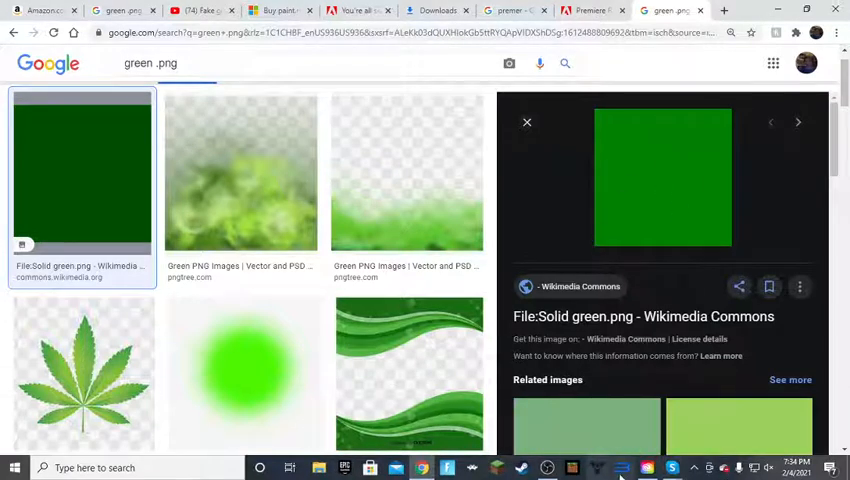
{"action": "mouse_move", "coordinate": [672, 468]}
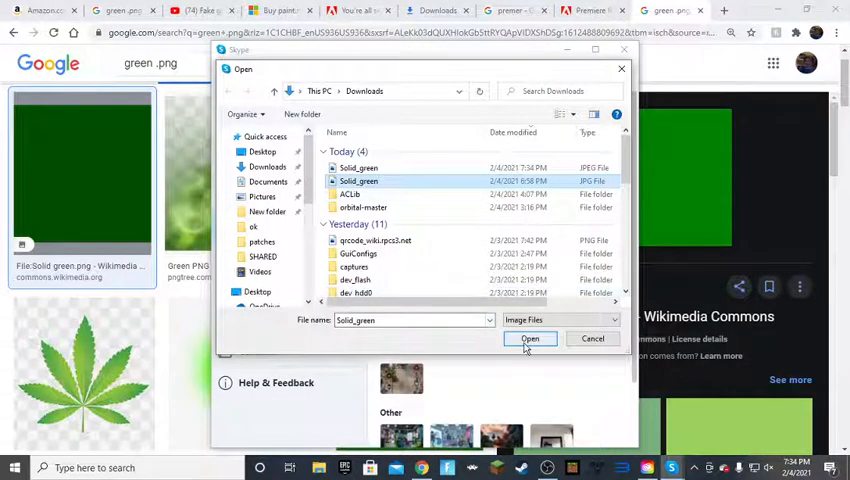
- Apply Solid_green as Skype's custom webcam background and choose the camera to use
{"action": "left_click", "coordinate": [360, 168]}
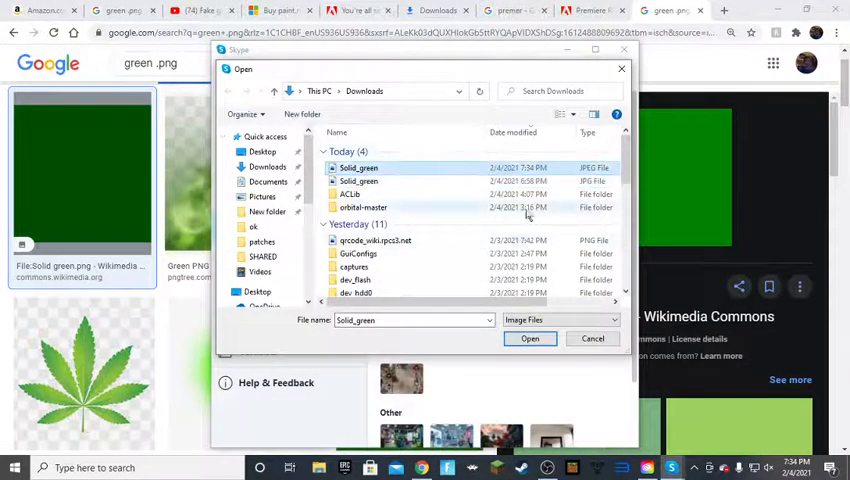
{"action": "left_click", "coordinate": [592, 338]}
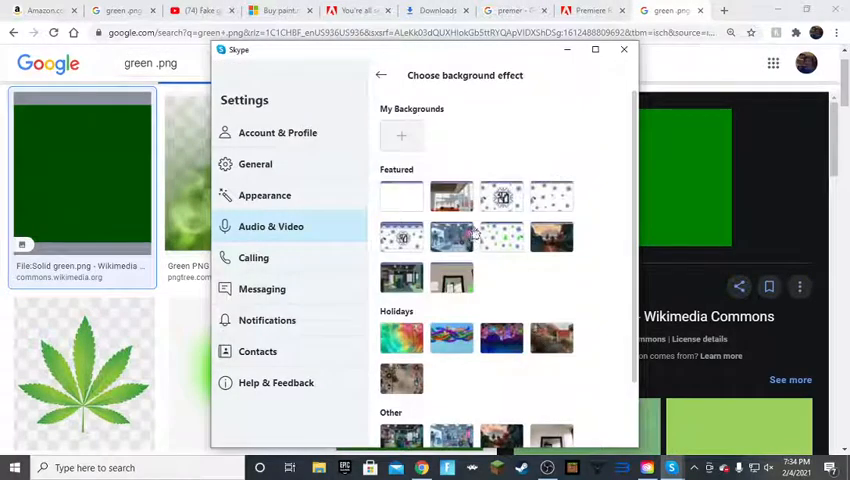
{"action": "left_click", "coordinate": [400, 136]}
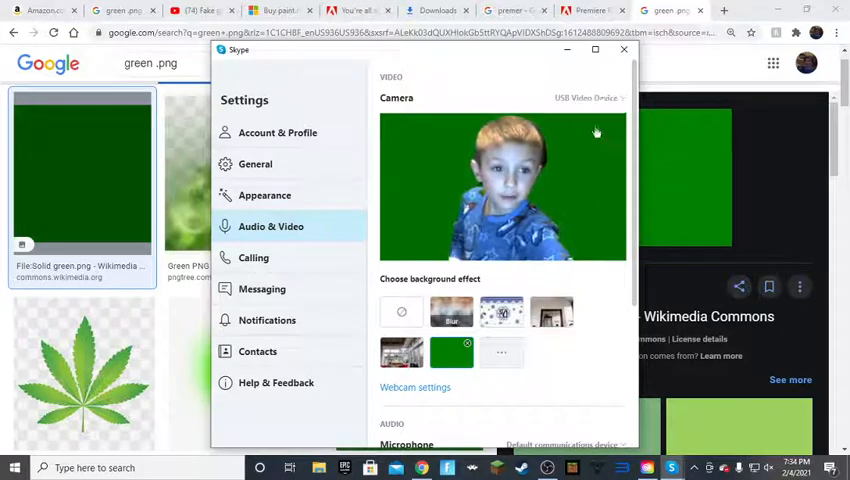
{"action": "left_click", "coordinate": [584, 96]}
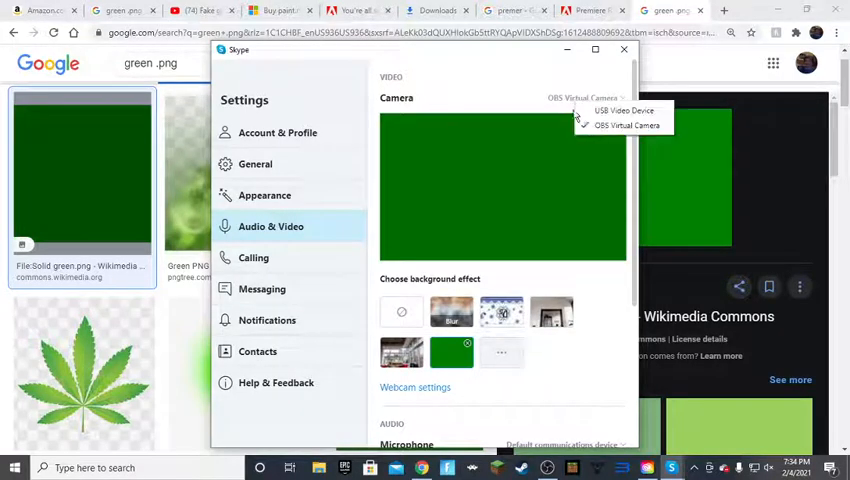
{"action": "left_click", "coordinate": [624, 110]}
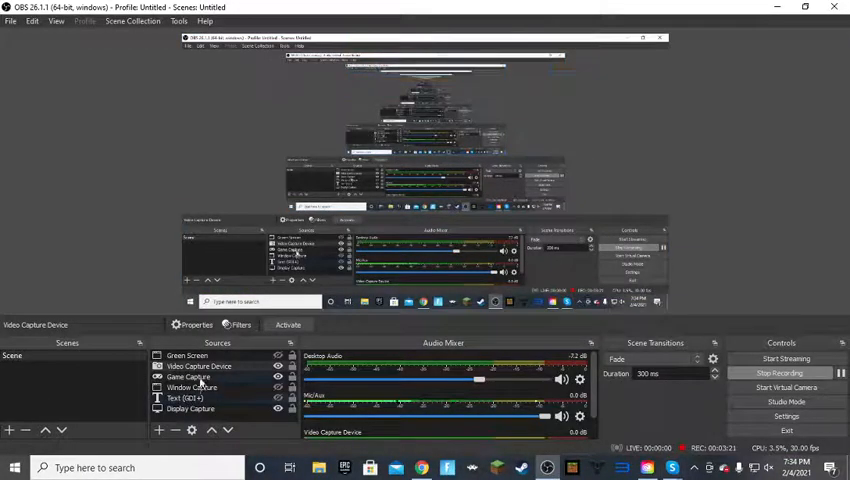
- Add a new Window Capture source showing the Skype window to the scene
{"action": "left_click", "coordinate": [188, 356]}
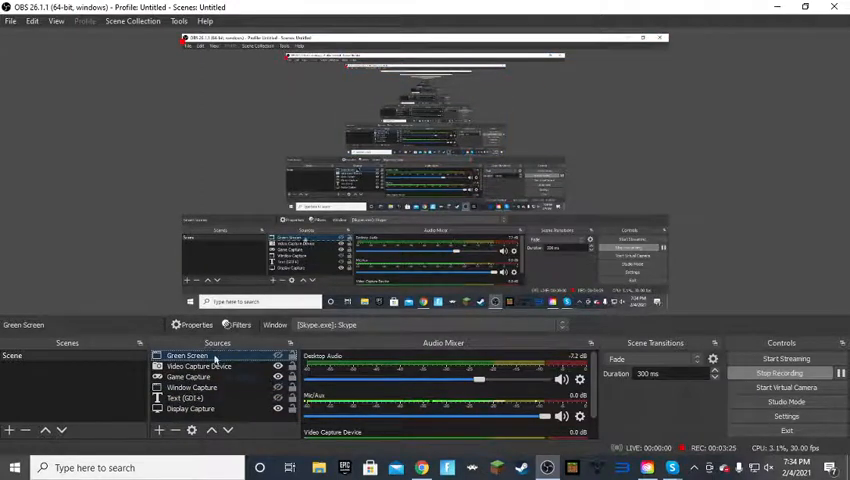
{"action": "left_click", "coordinate": [158, 428]}
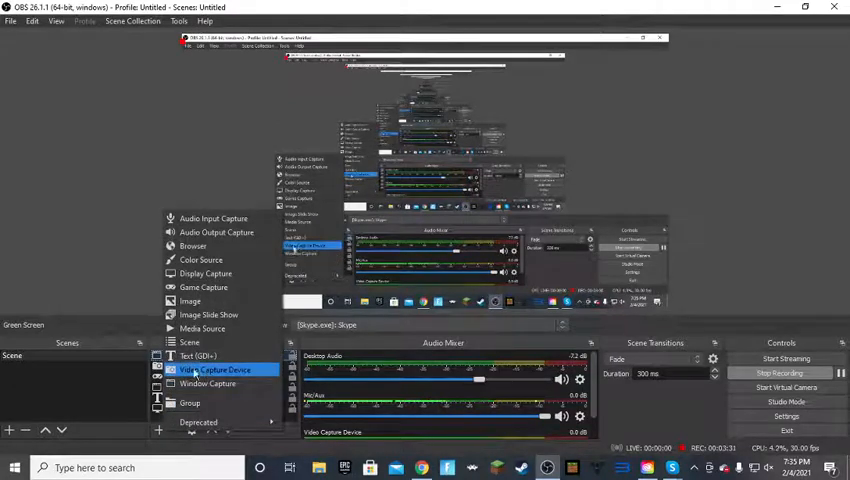
{"action": "mouse_move", "coordinate": [188, 404]}
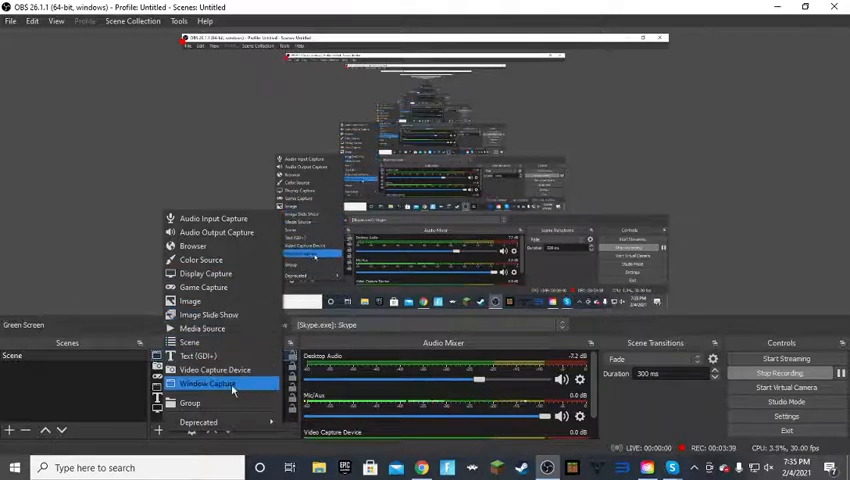
{"action": "left_click", "coordinate": [206, 384]}
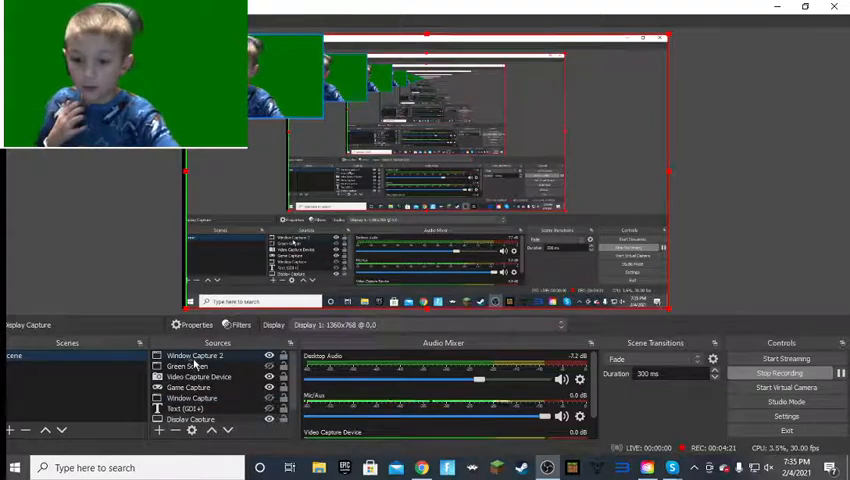
- Bring up the filters for the Window Capture 2 source
{"action": "right_click", "coordinate": [196, 356]}
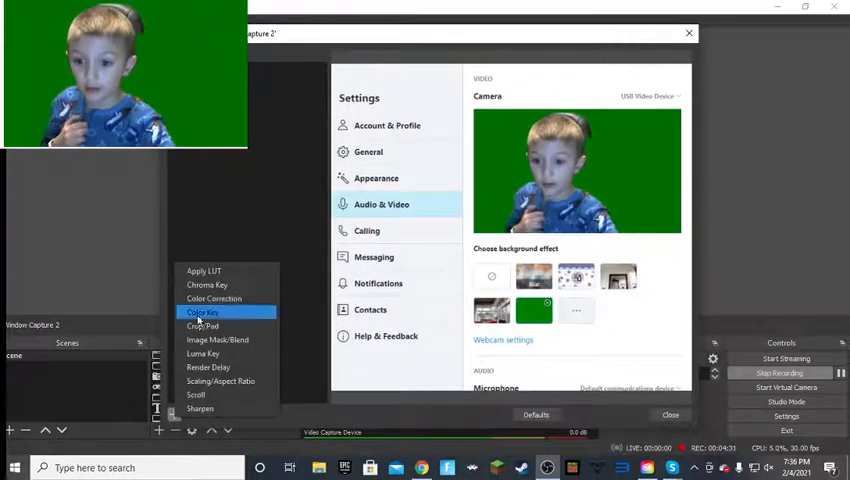
- Add a Chroma Key filter, try other key colours, settle on Green and close the filters window
{"action": "left_click", "coordinate": [200, 312]}
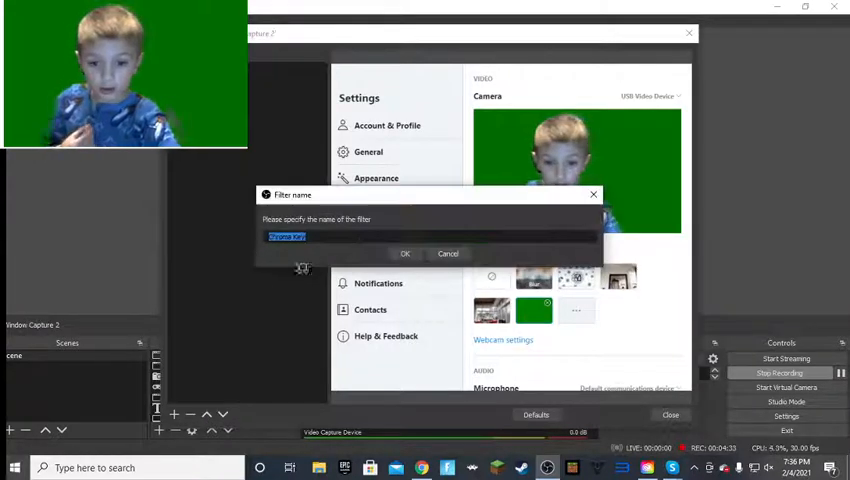
{"action": "left_click", "coordinate": [404, 252]}
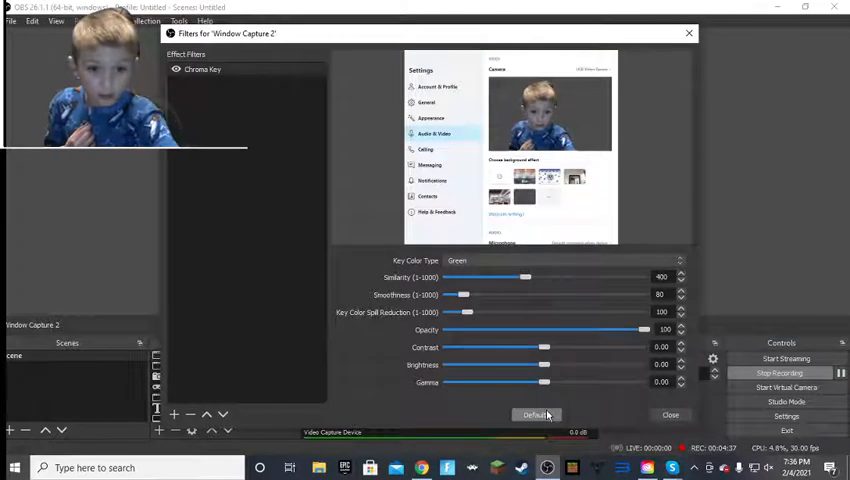
{"action": "mouse_move", "coordinate": [676, 414]}
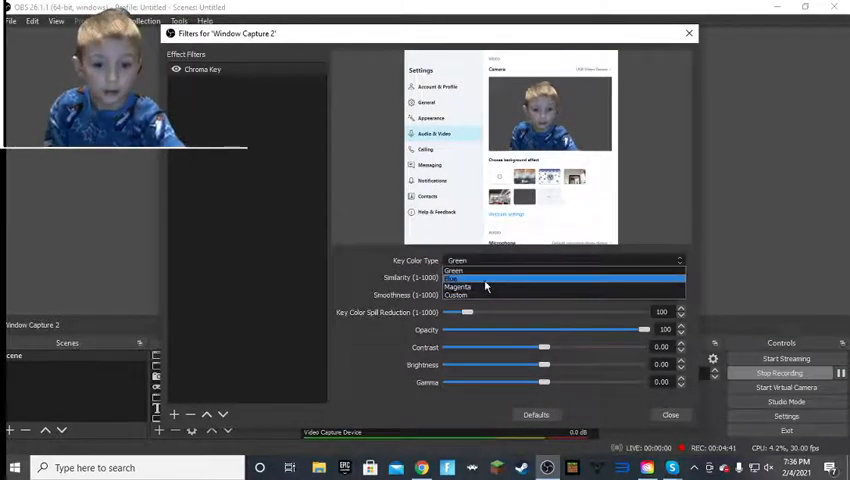
{"action": "left_click", "coordinate": [456, 276]}
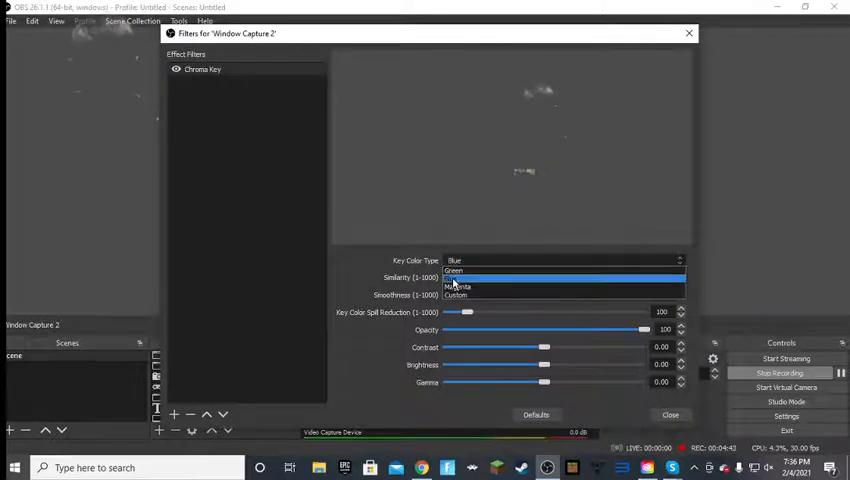
{"action": "left_click", "coordinate": [458, 288]}
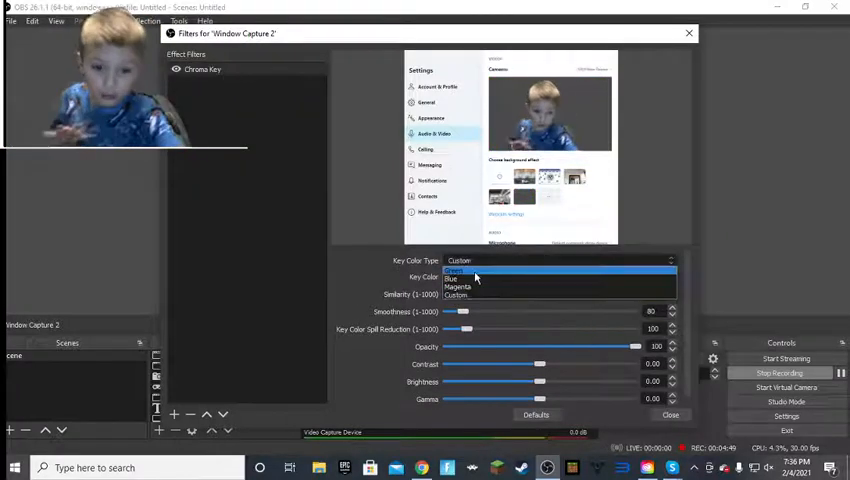
{"action": "left_click", "coordinate": [452, 272]}
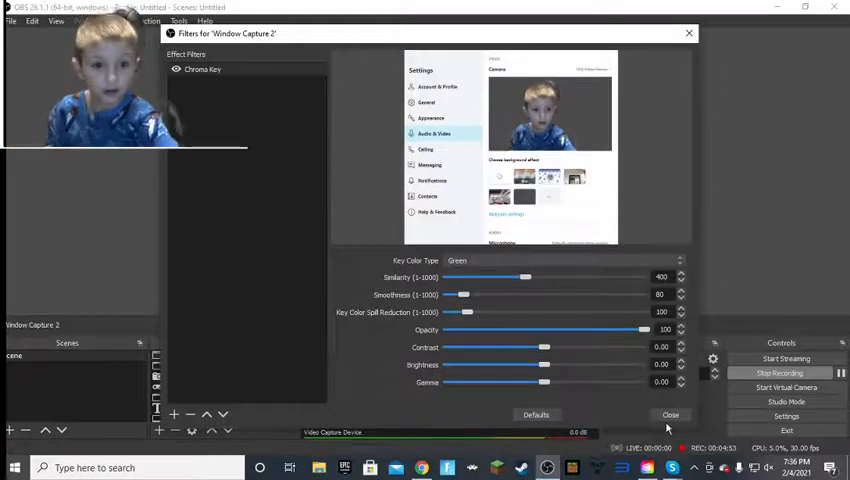
{"action": "left_click", "coordinate": [670, 416]}
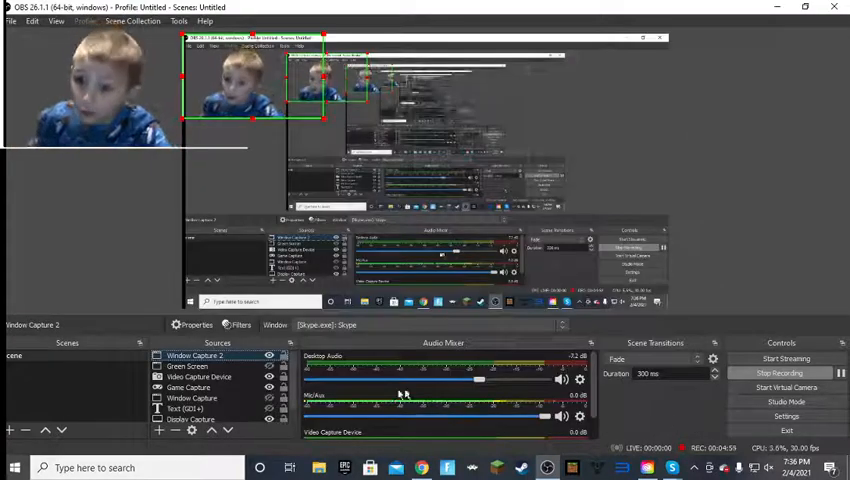